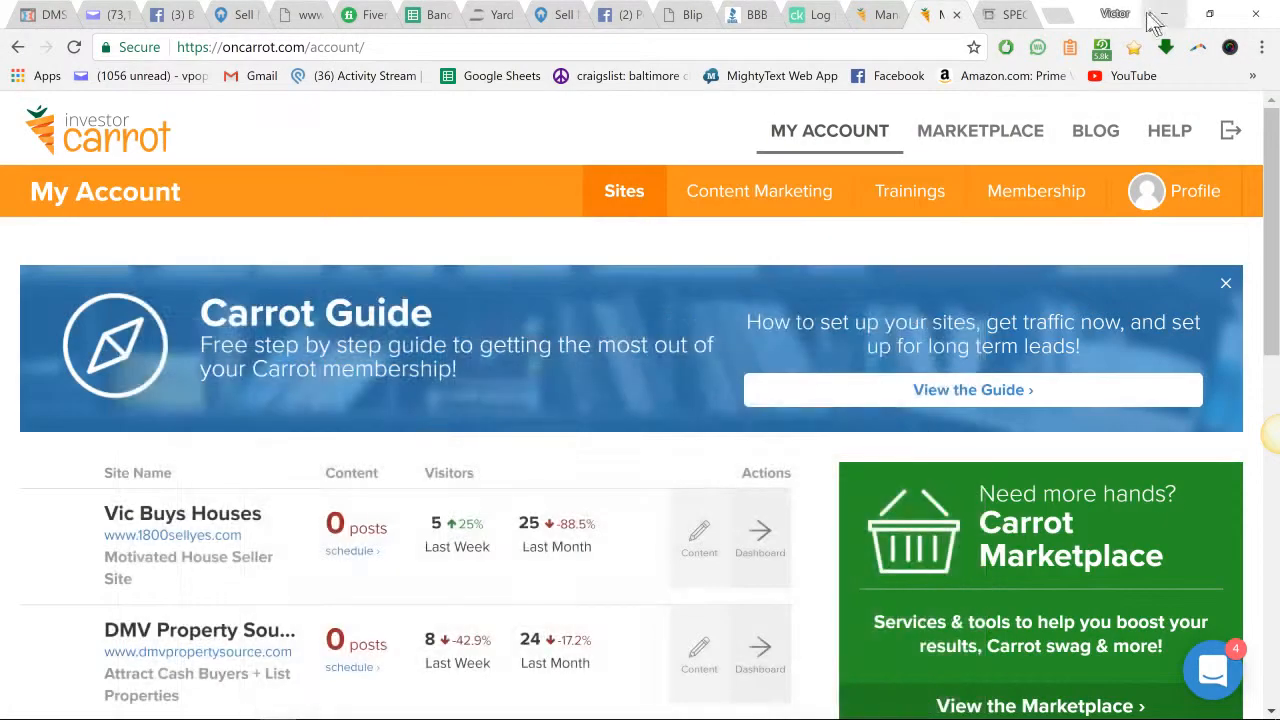
mouse_move(980, 131)
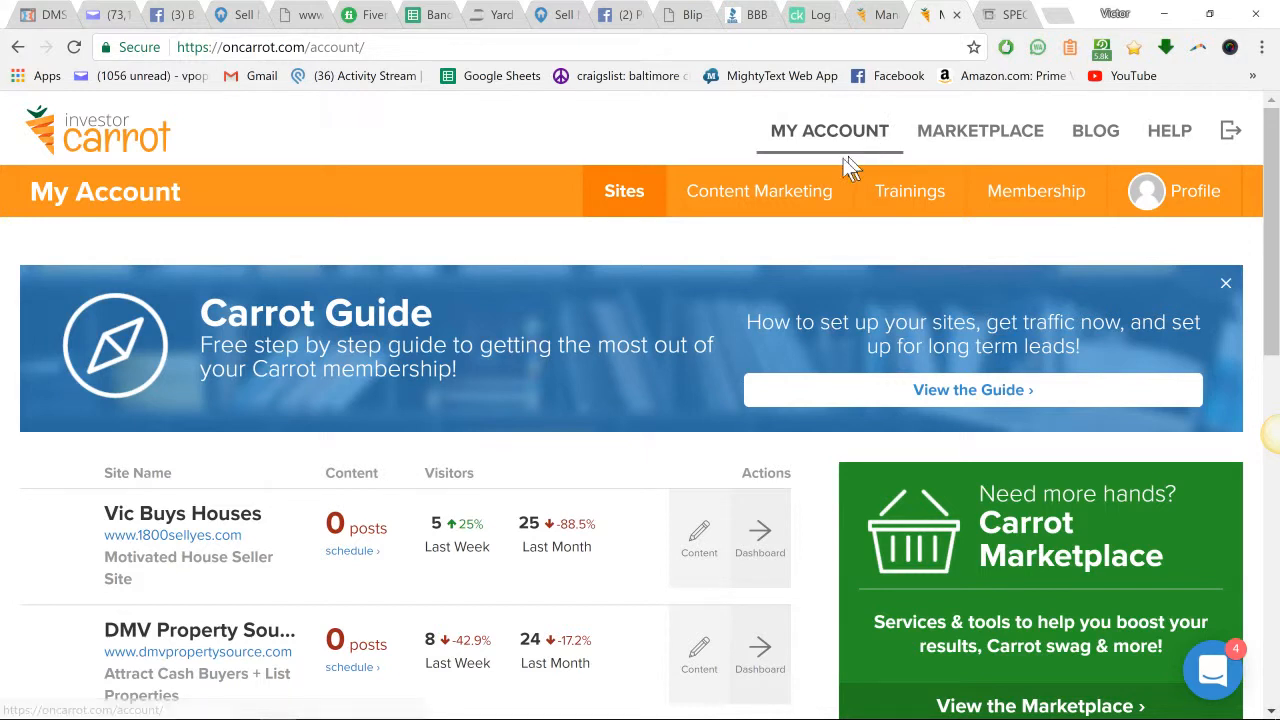
mouse_move(112, 194)
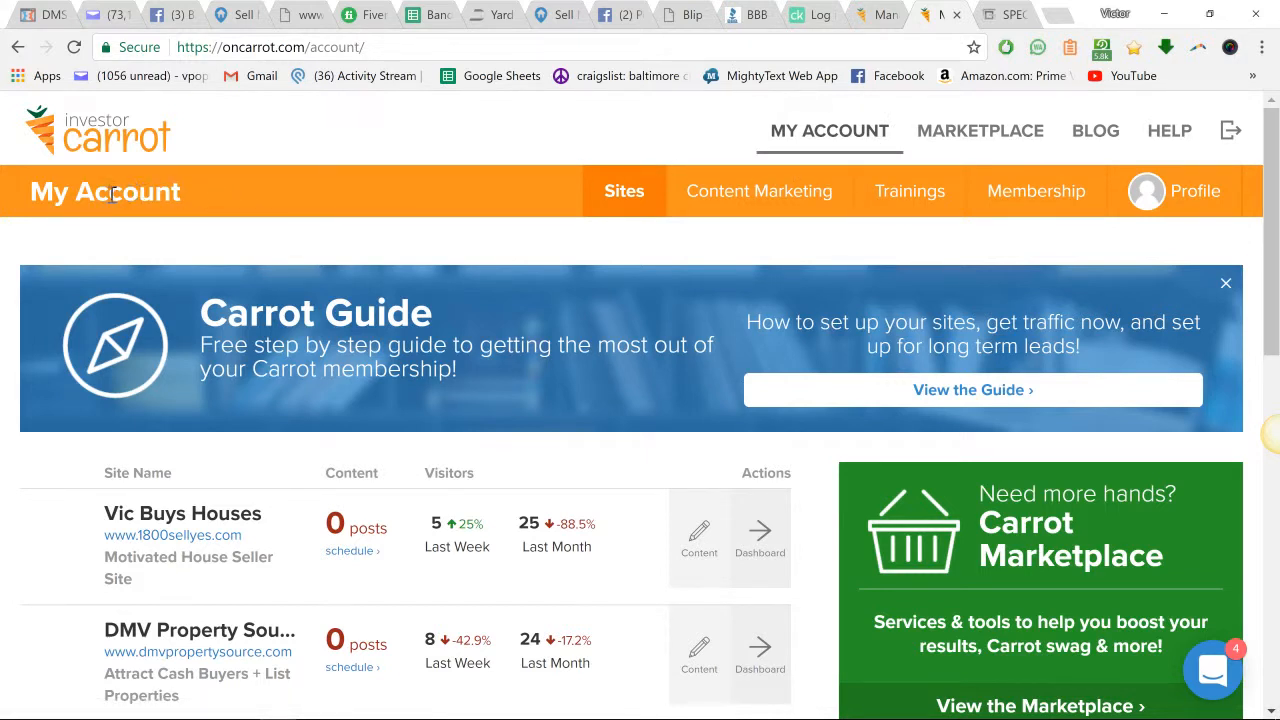
mouse_move(509, 223)
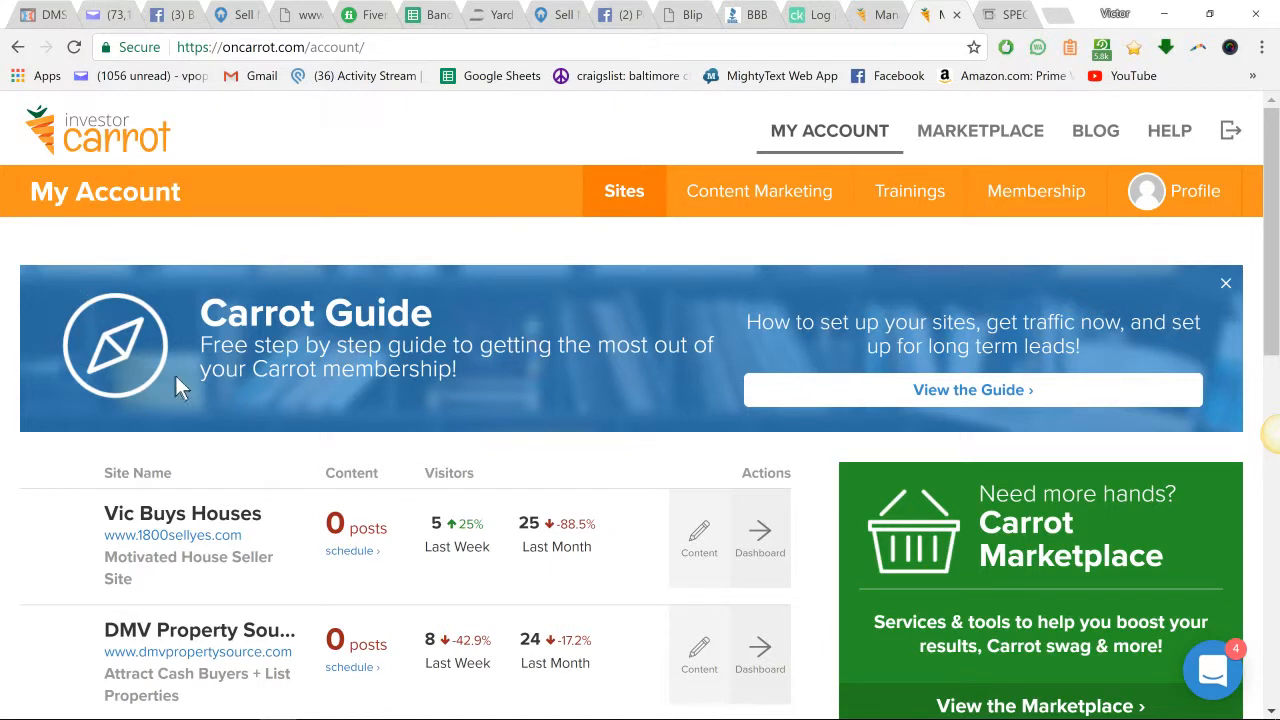
mouse_move(760, 185)
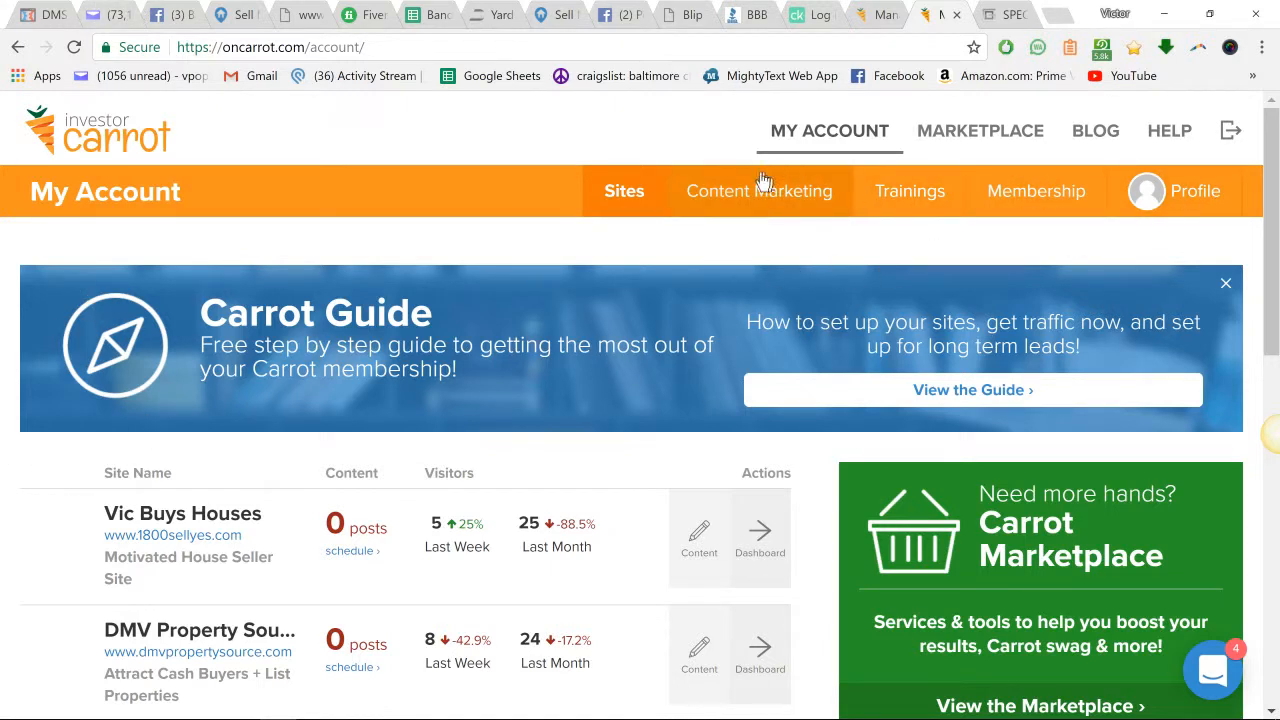
Open the Vic Buys Houses site management page from the account's site list
click(624, 191)
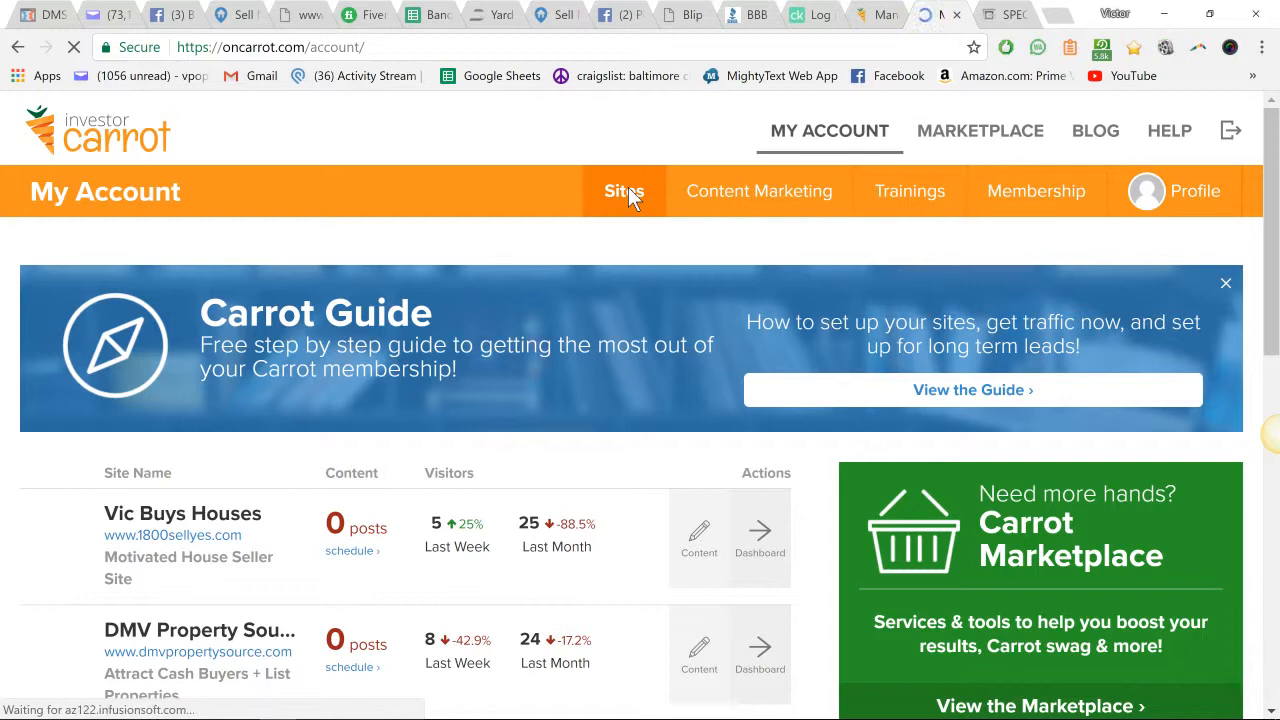
scroll(down, 3)
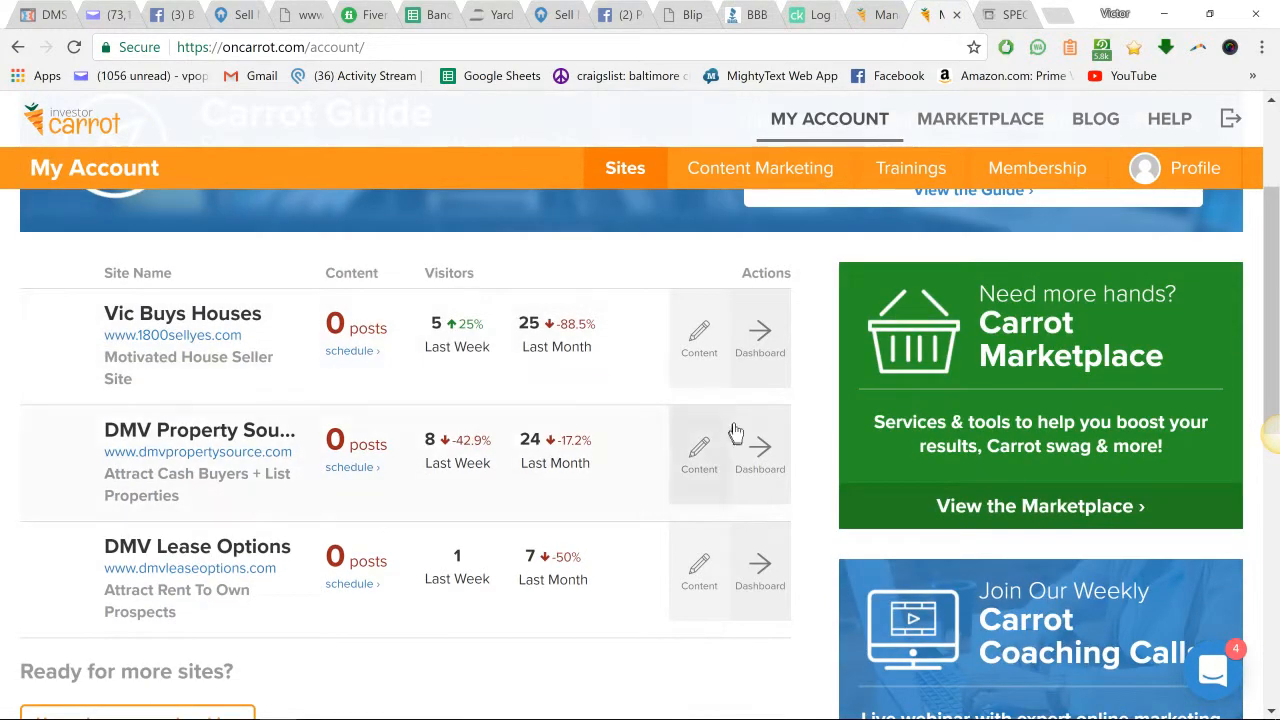
click(759, 447)
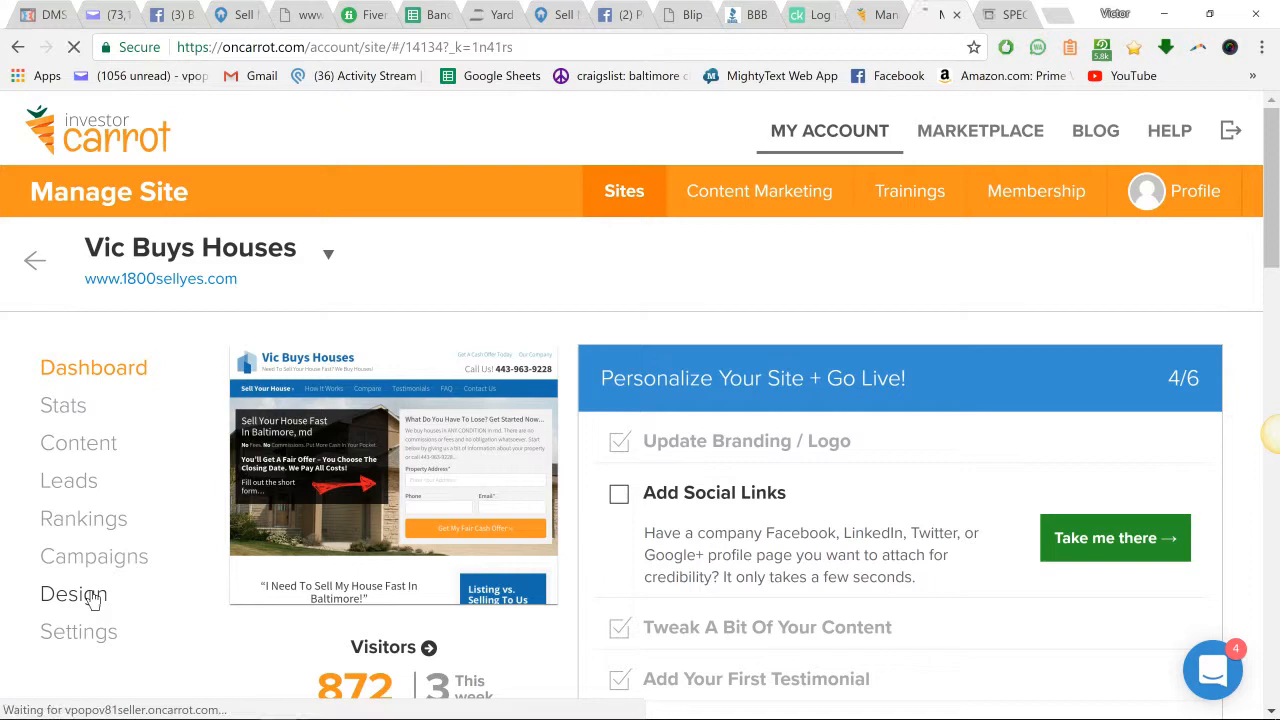
Open the site's general settings showing title, tagline, company and address details
click(72, 594)
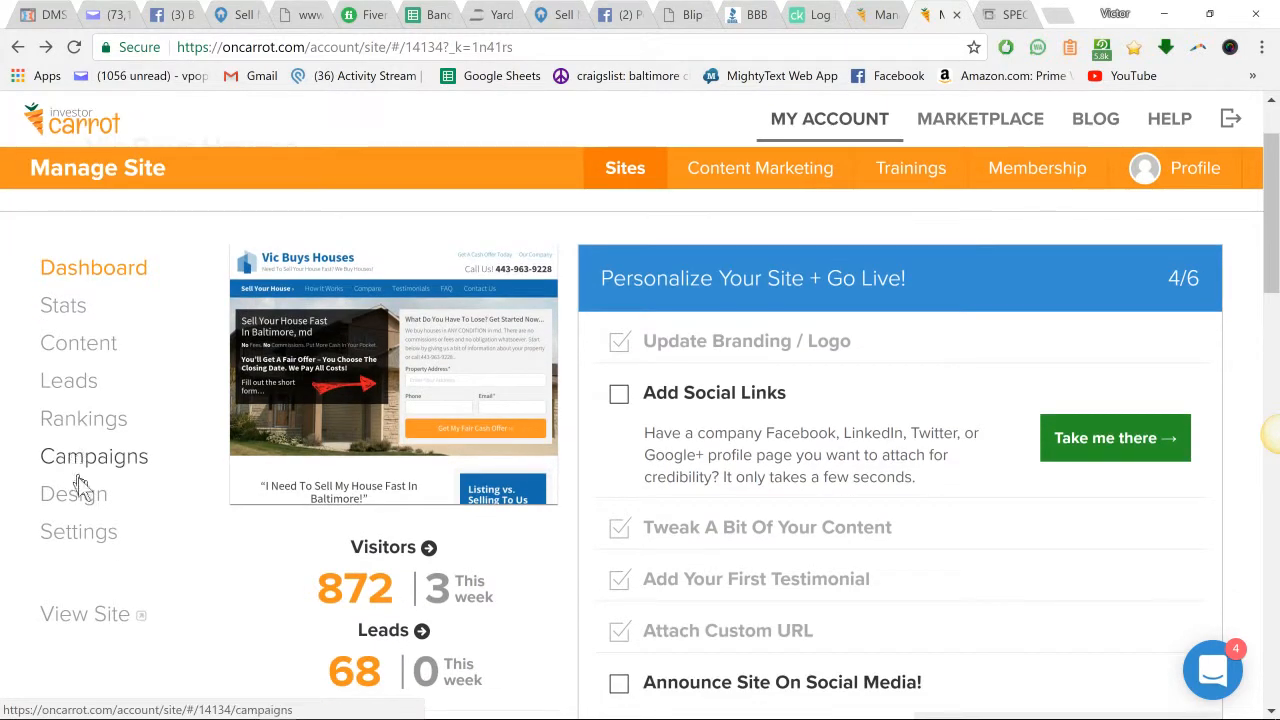
click(79, 531)
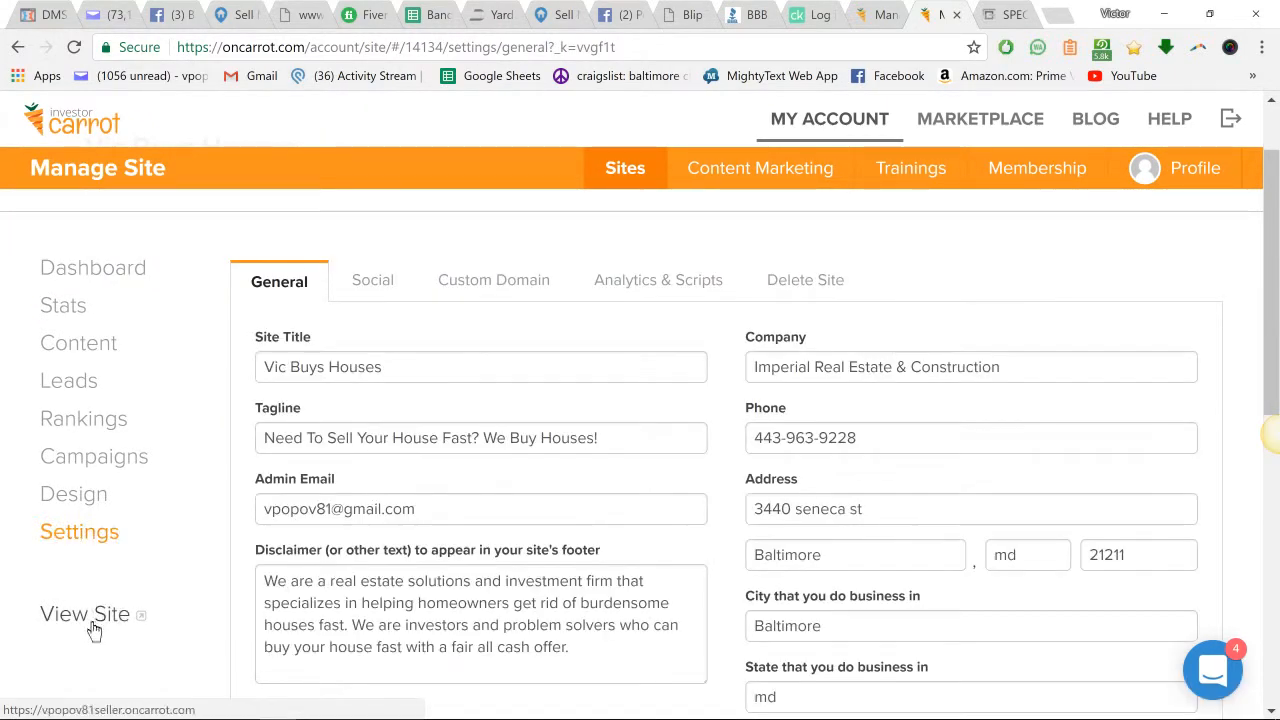
View the live Vic Buys Houses website and start editing its home page
click(84, 614)
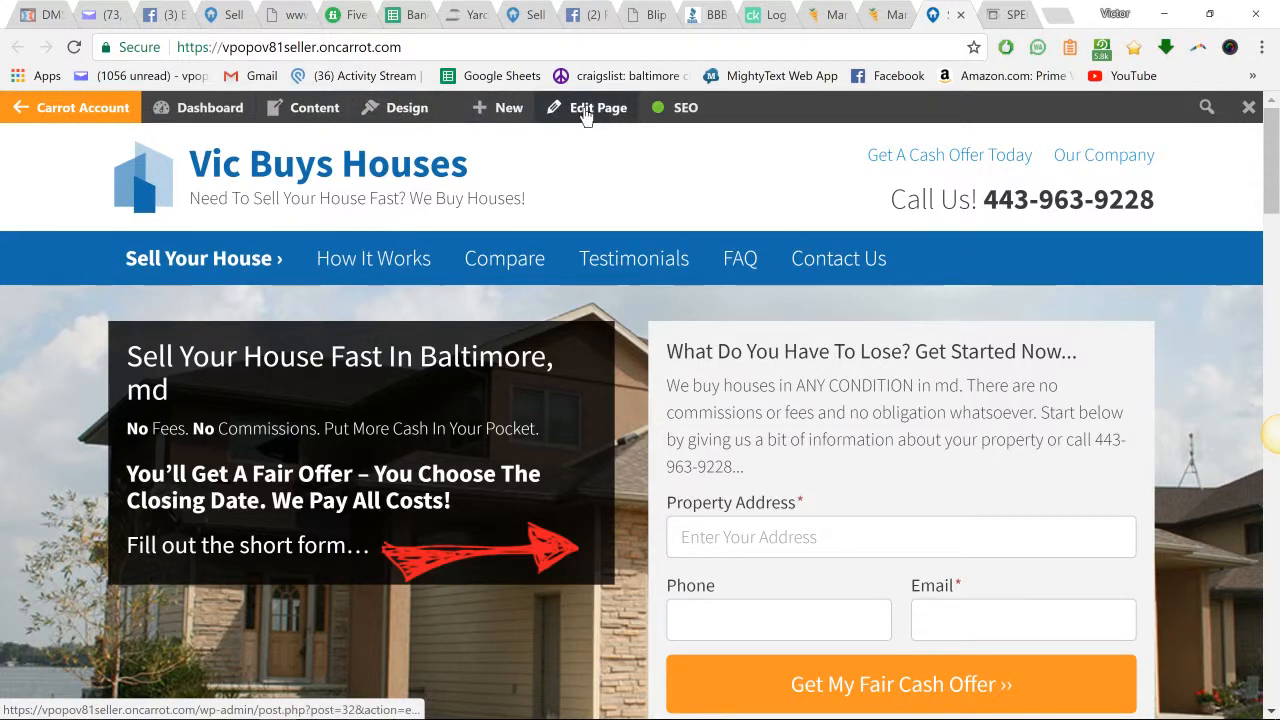
click(597, 107)
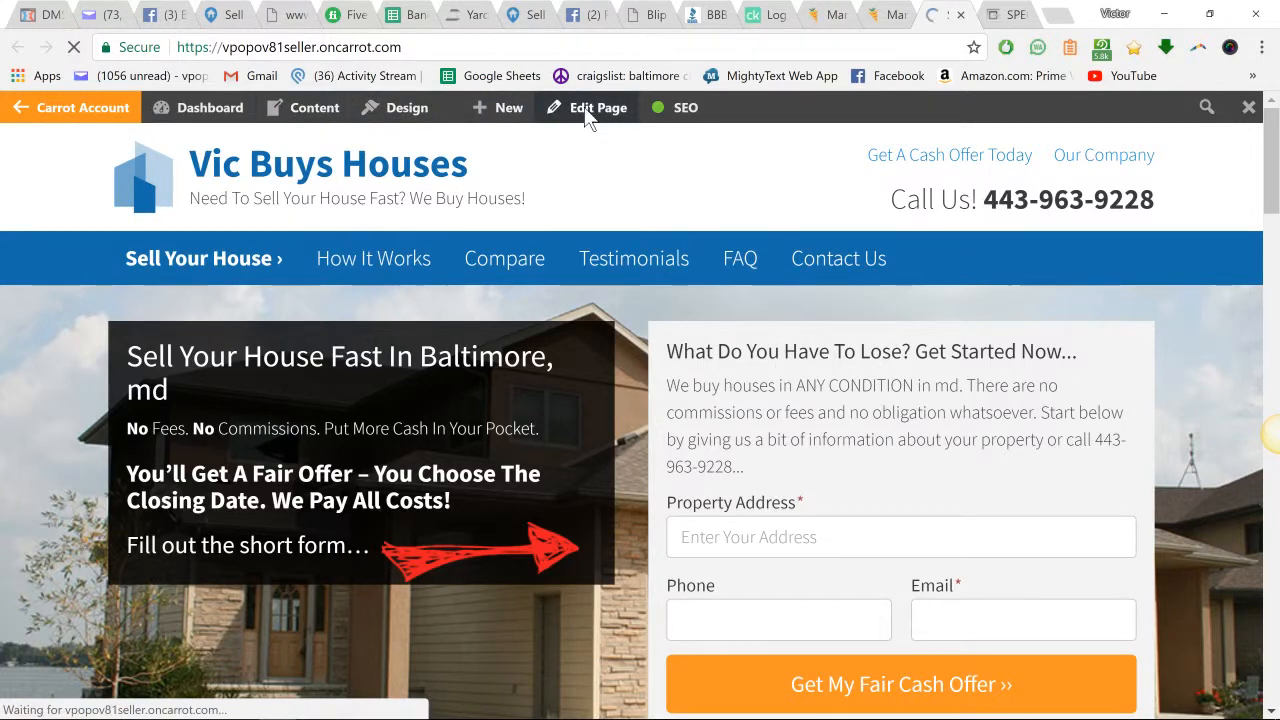
Load the home page editor and scroll down to the Carrot SEO snippet preview
click(597, 107)
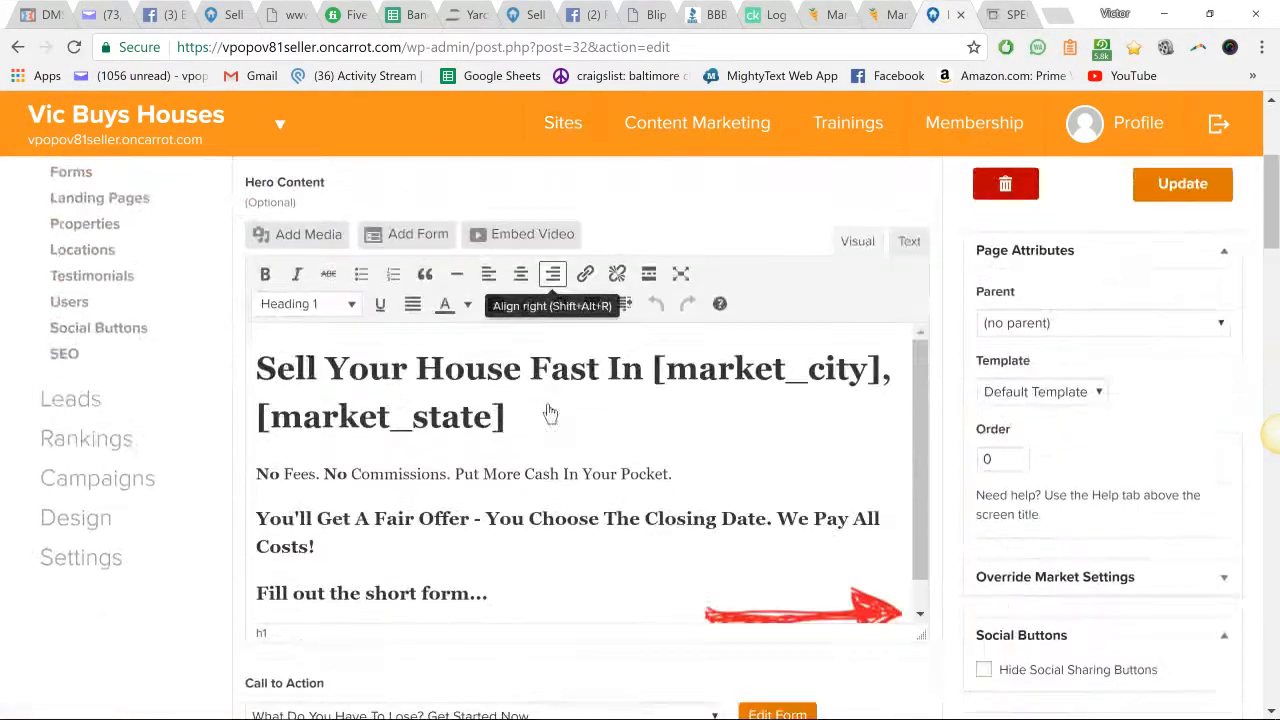
scroll(down, 3)
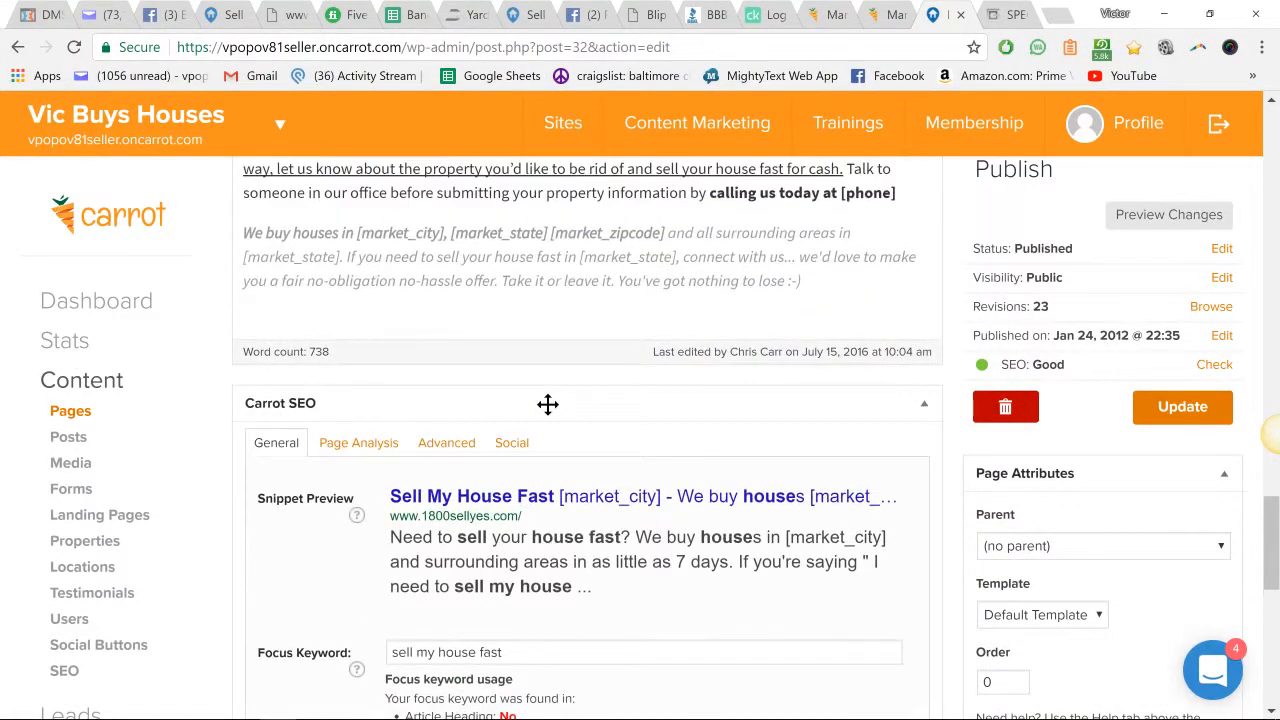
scroll(down, 3)
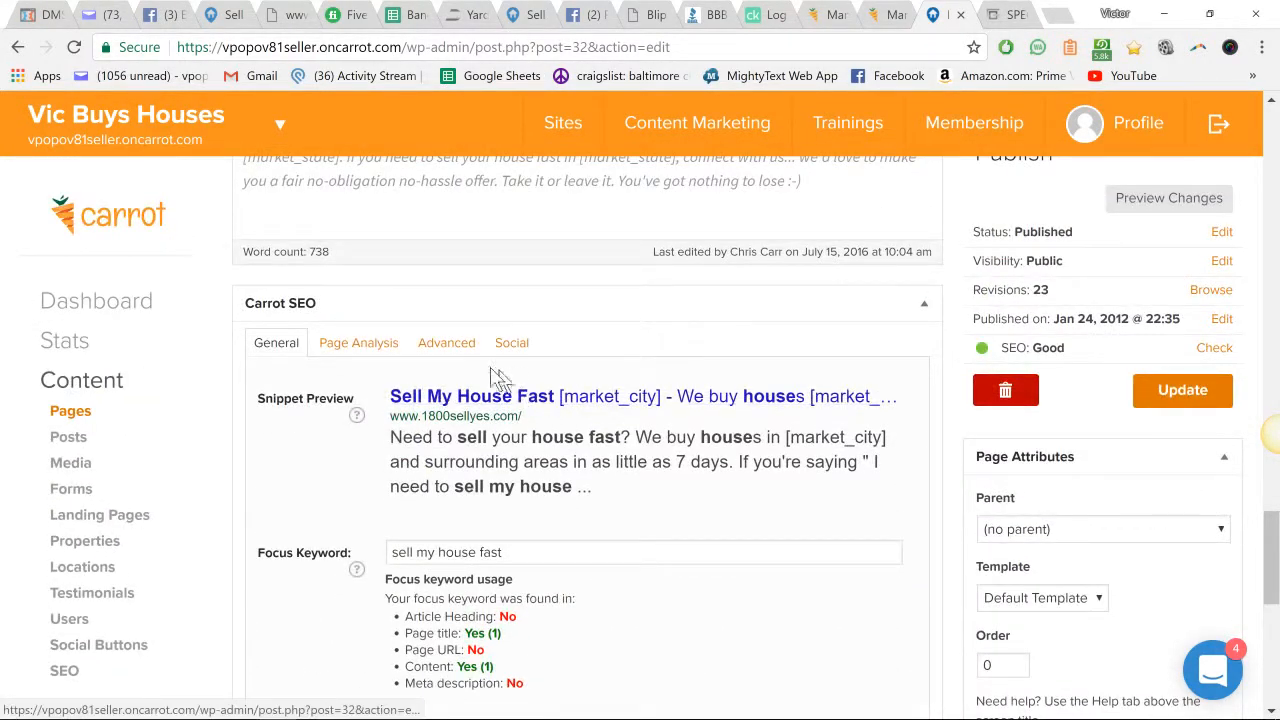
click(357, 342)
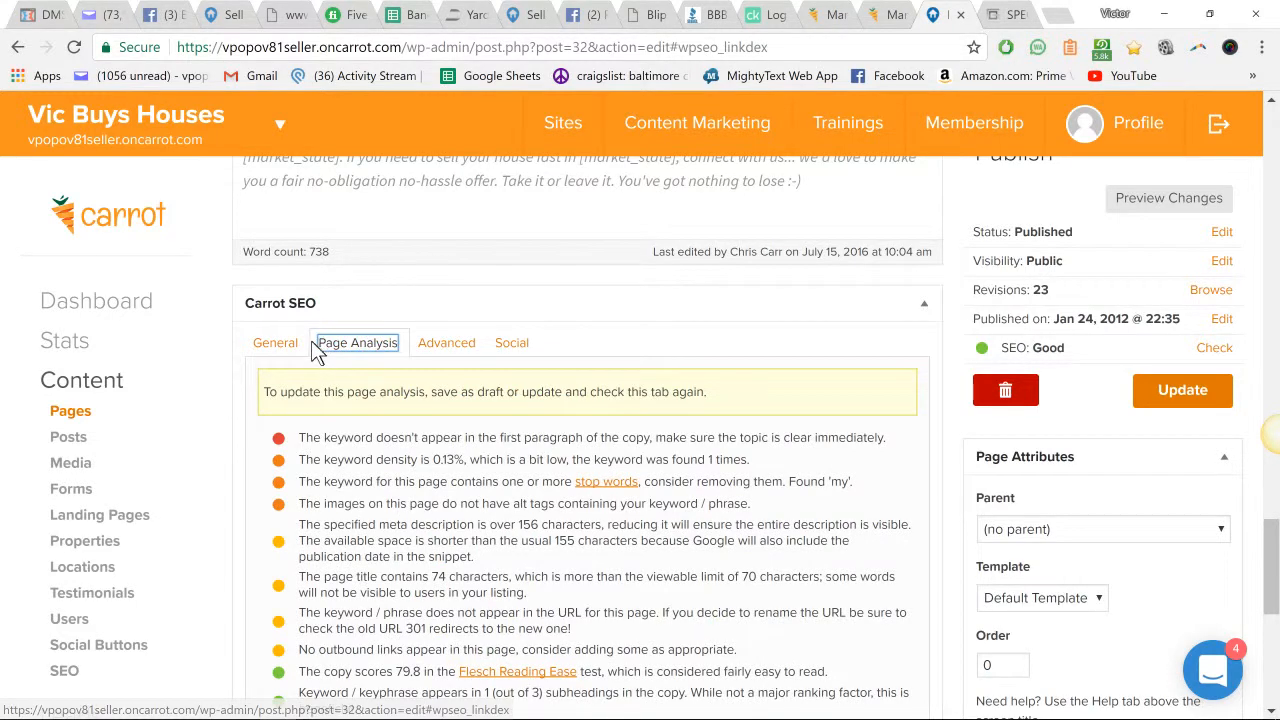
click(275, 342)
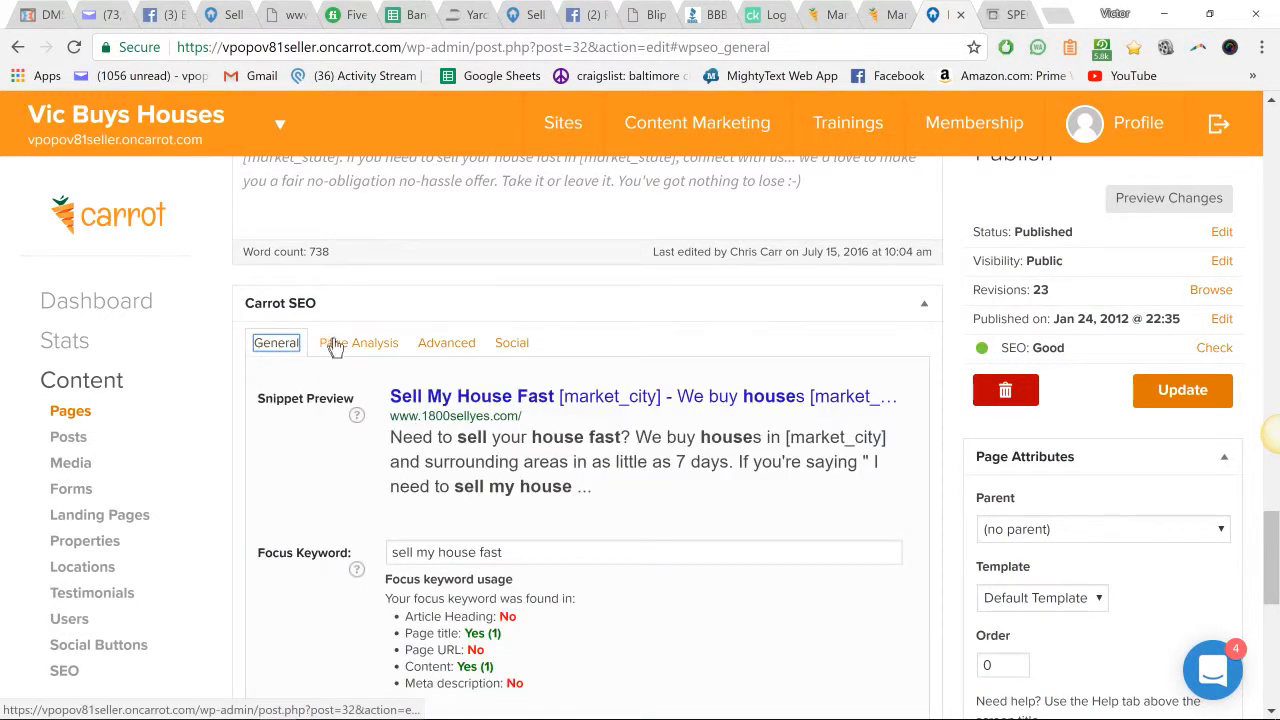
click(357, 342)
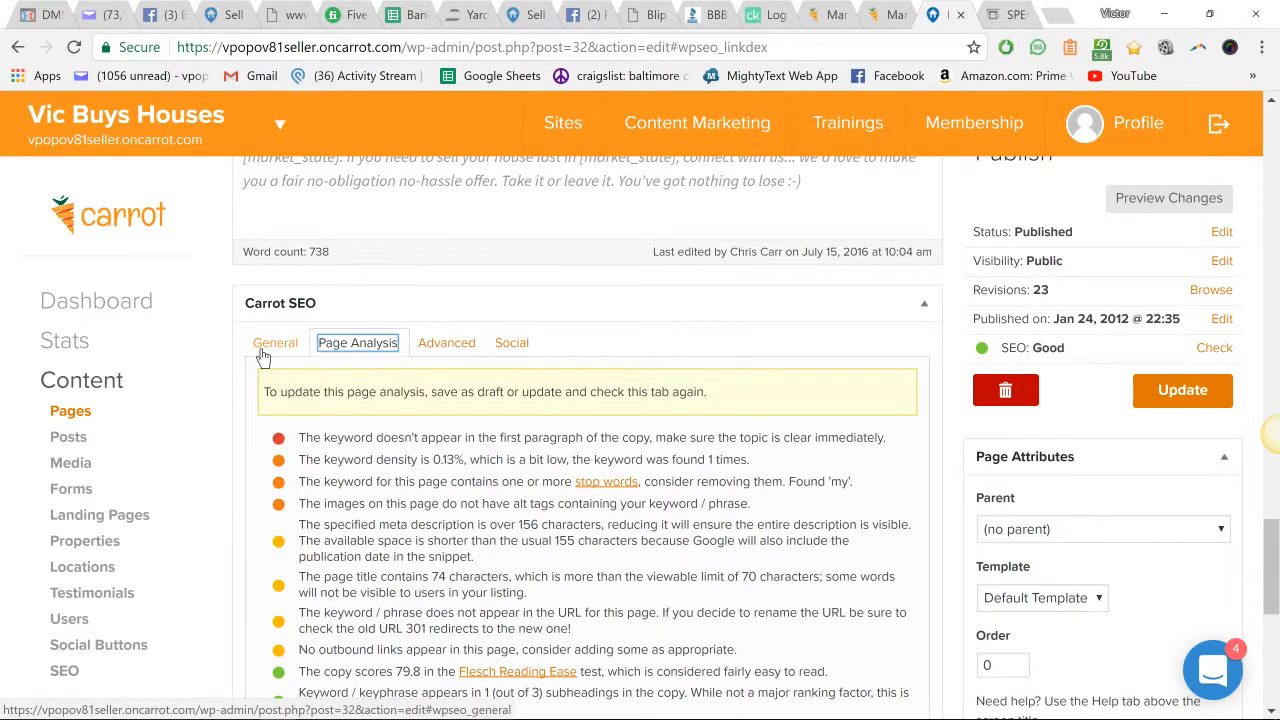
click(446, 342)
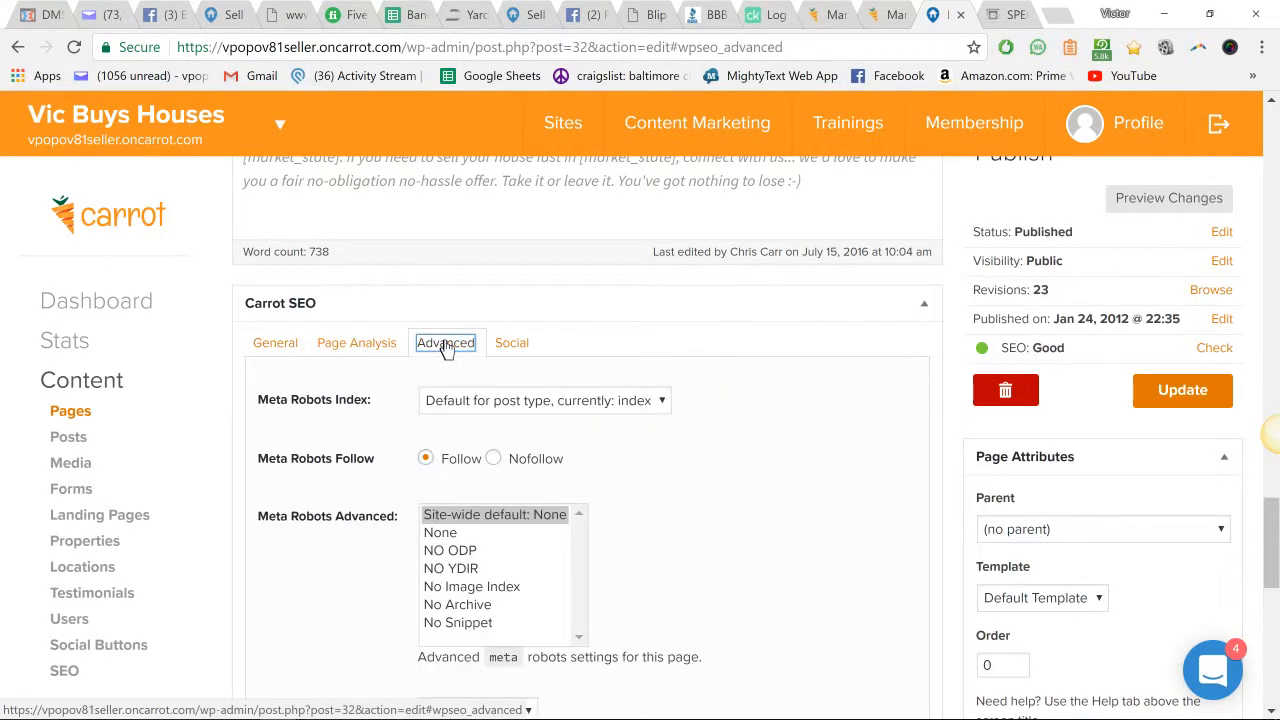
click(511, 342)
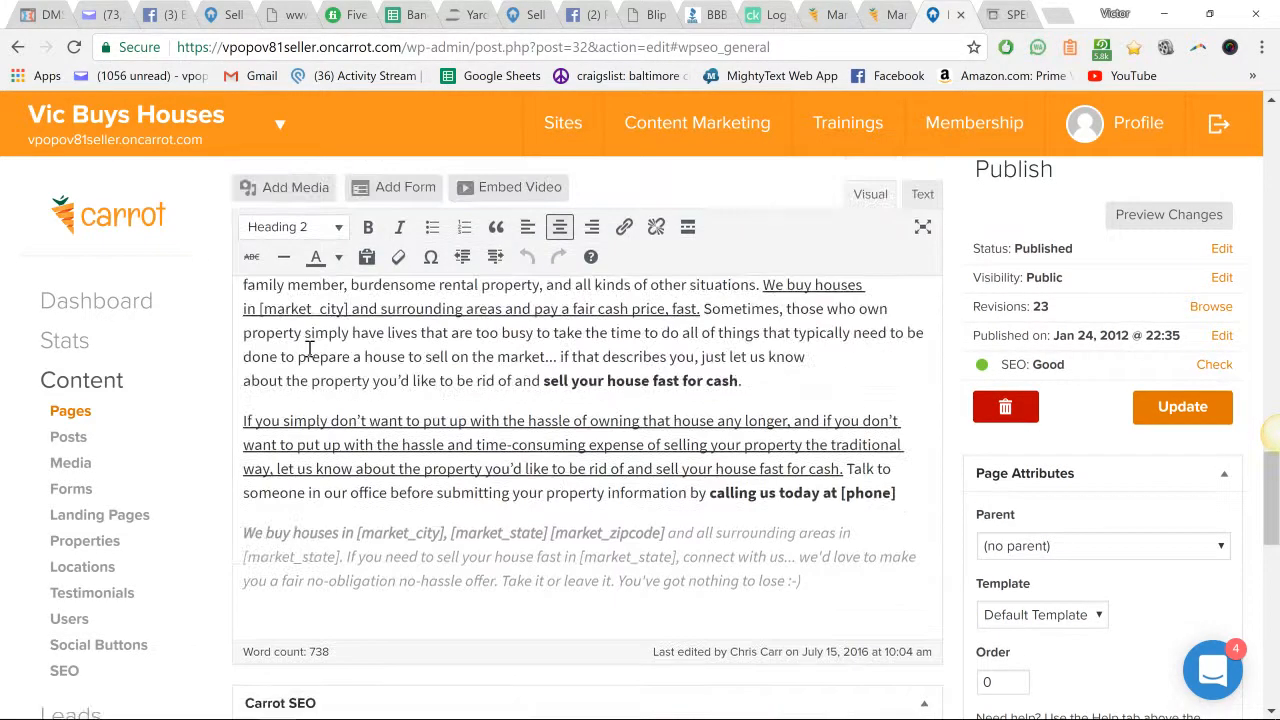
scroll(down, 3)
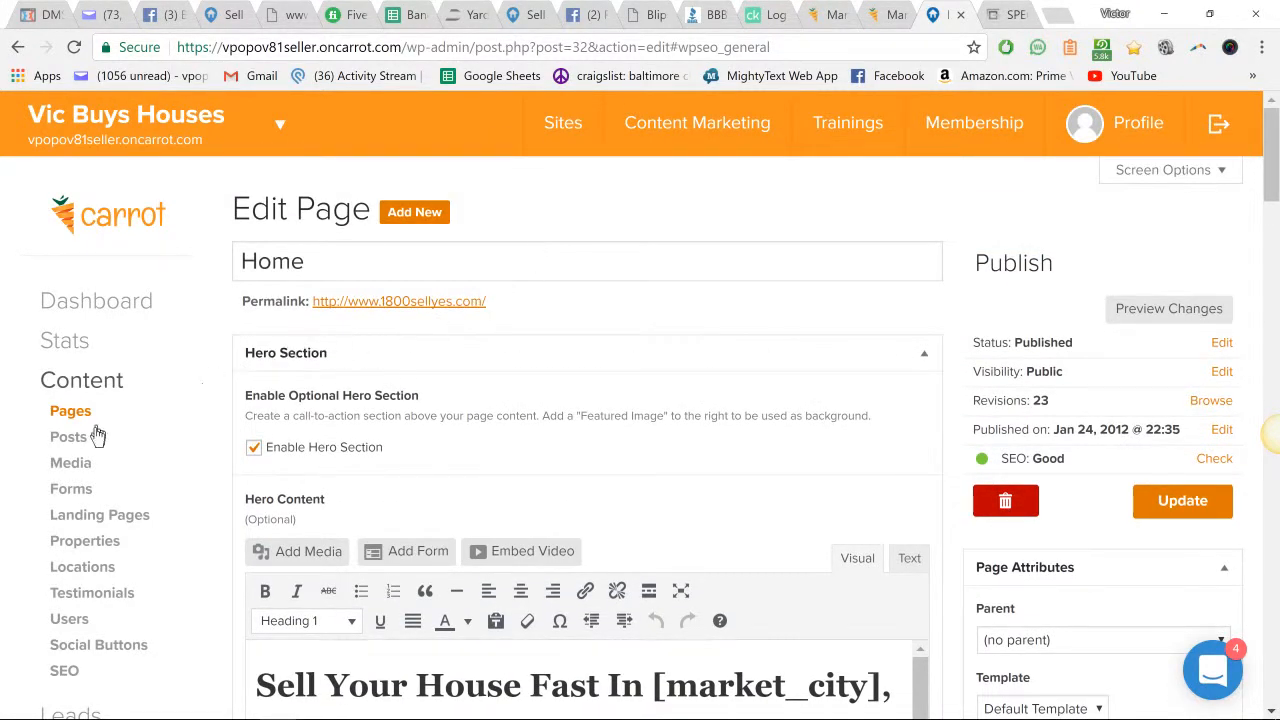
mouse_move(80, 651)
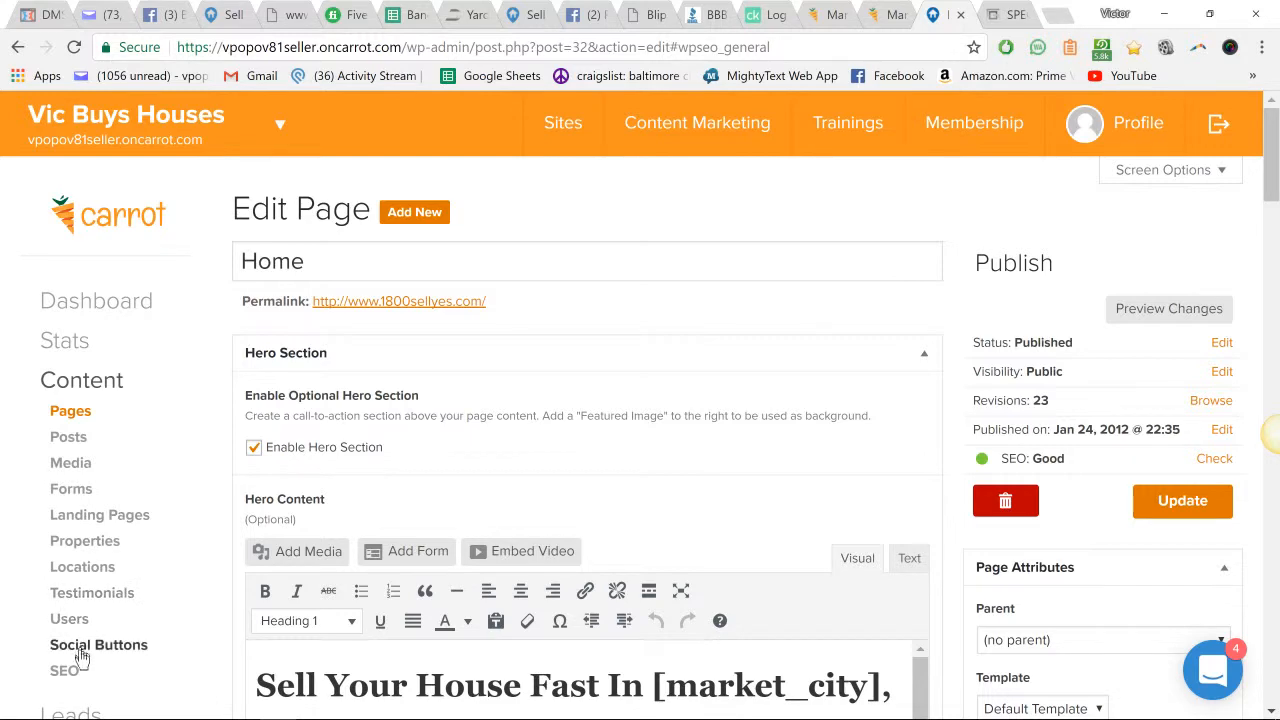
scroll(down, 3)
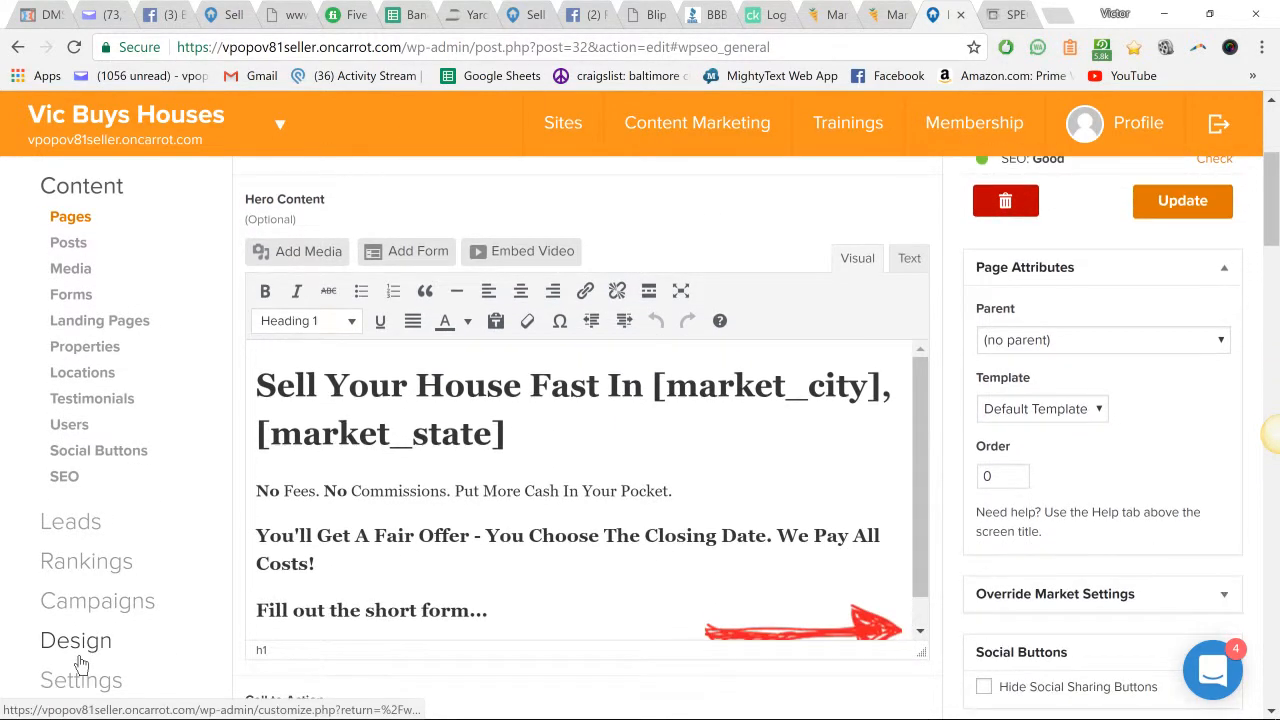